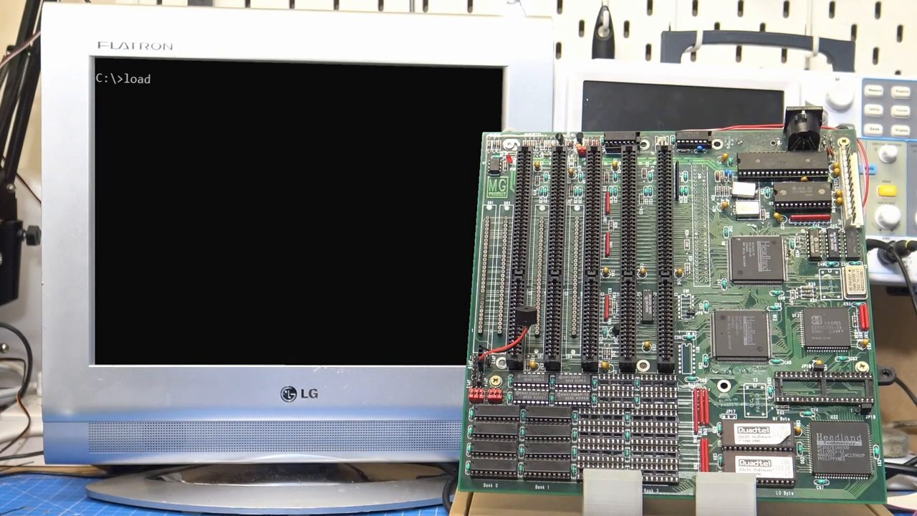
type("lee.e")
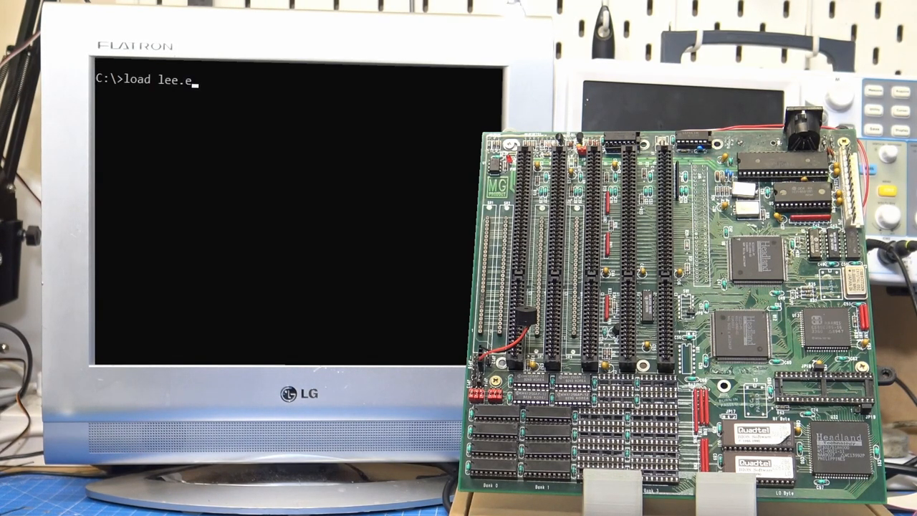
type("xe")
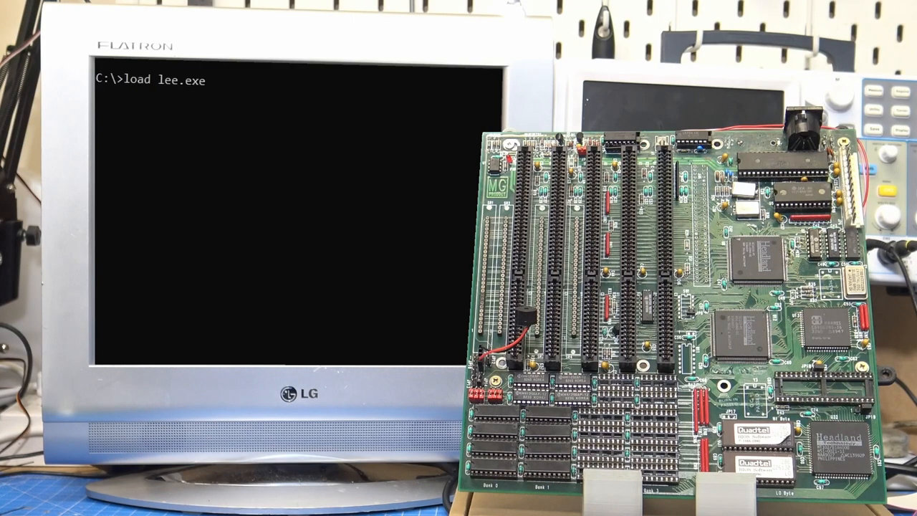